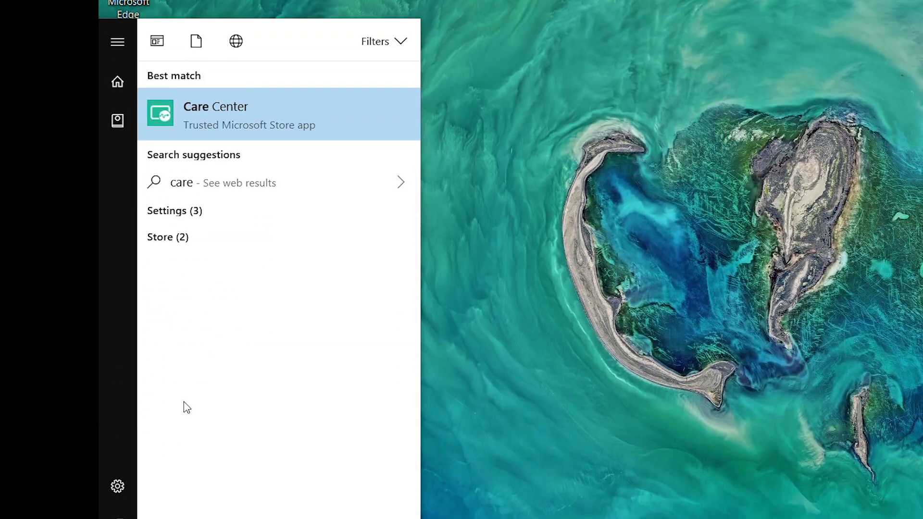
# Launch Care Center's Recovery Management and begin Create Factory Default Backup.
pyautogui.click(215, 115)
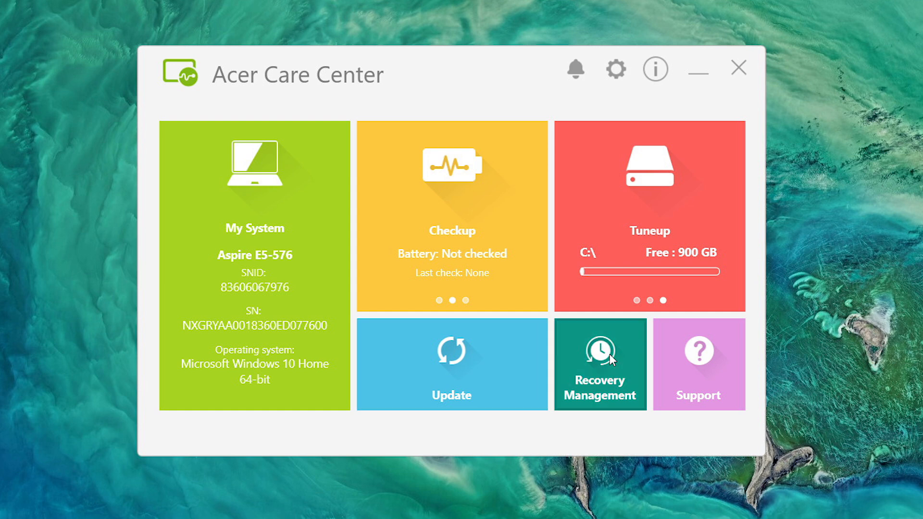
pyautogui.click(600, 363)
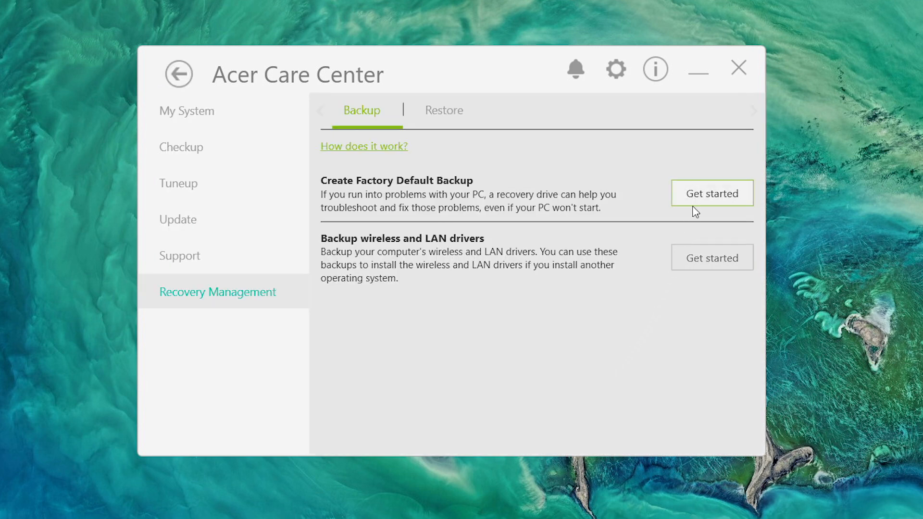
pyautogui.click(711, 193)
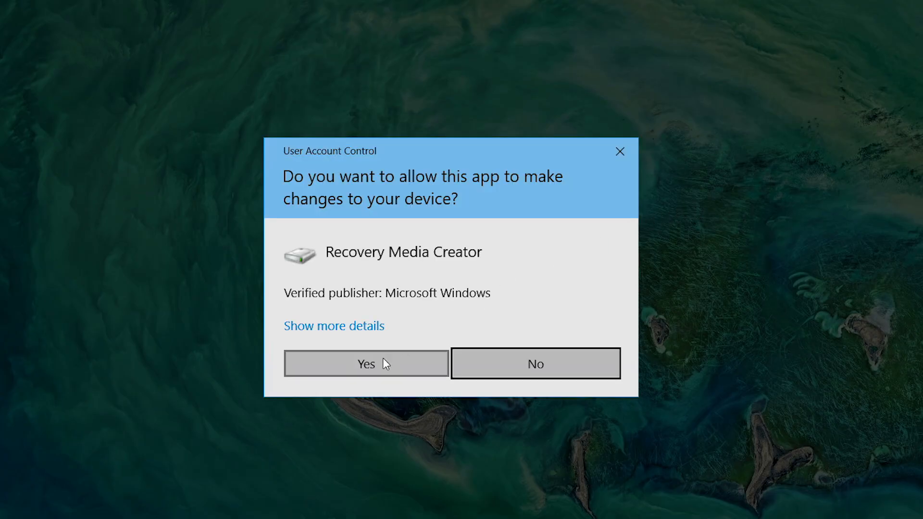
# Allow Recovery Media Creator and build a system-files recovery drive on USB drive E:.
pyautogui.click(365, 364)
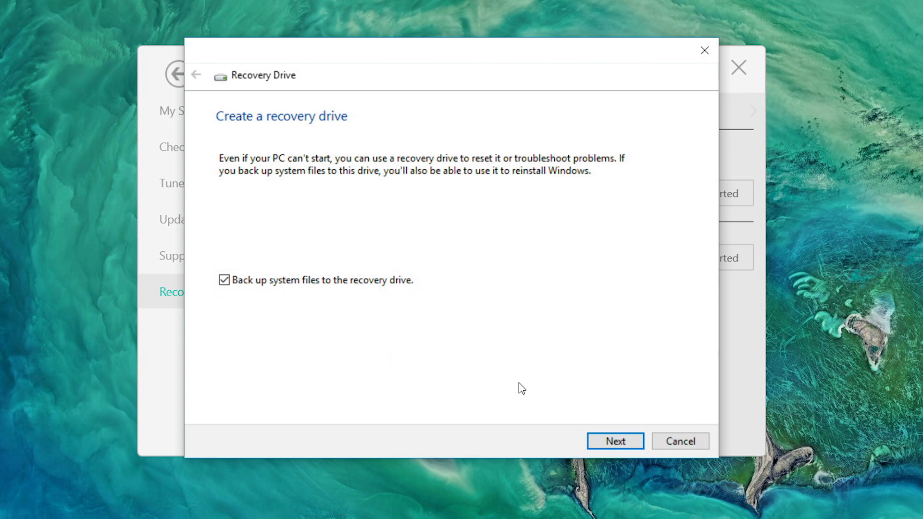
pyautogui.click(614, 441)
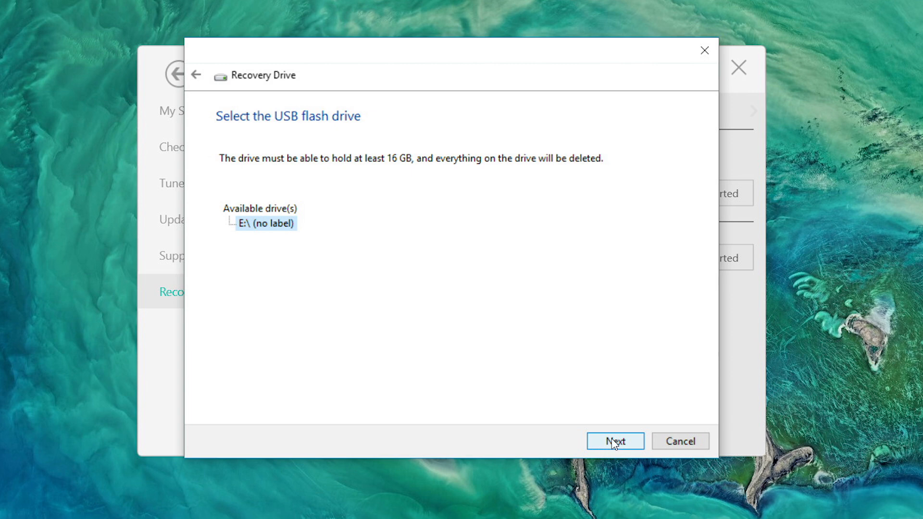
pyautogui.click(614, 440)
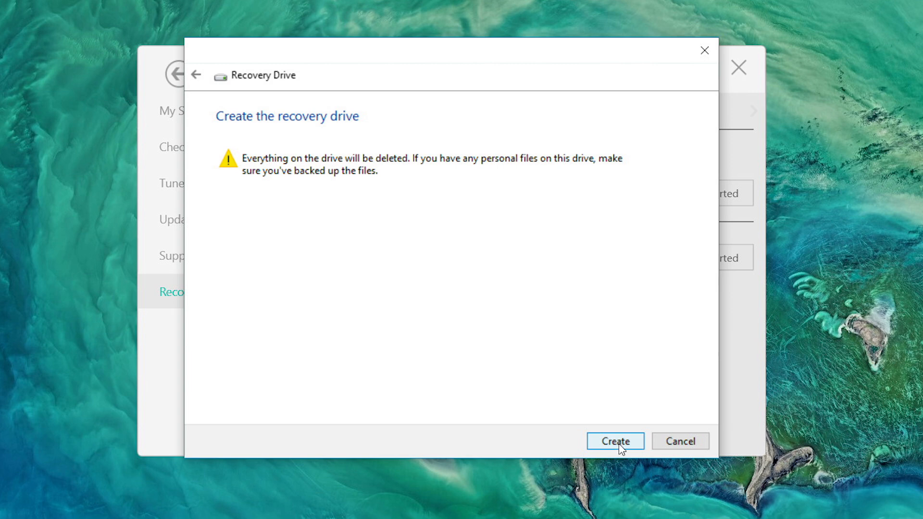
pyautogui.click(614, 440)
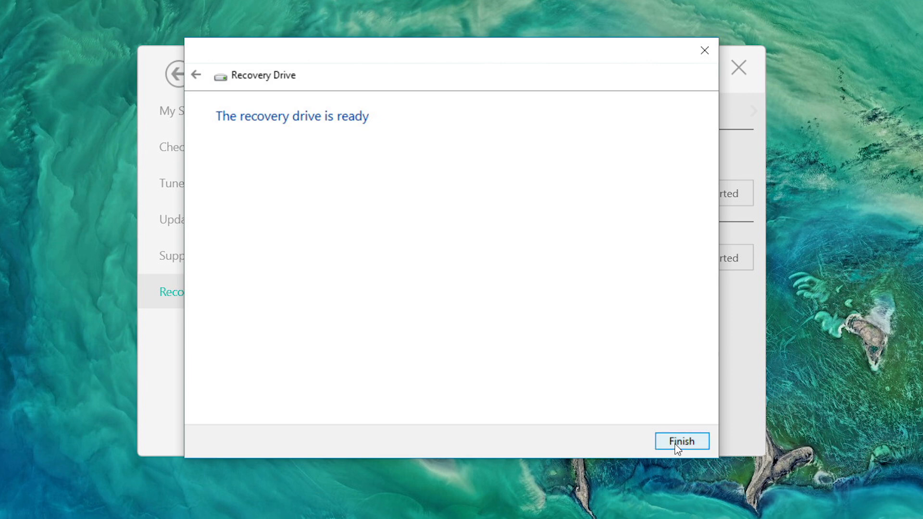
pyautogui.click(681, 440)
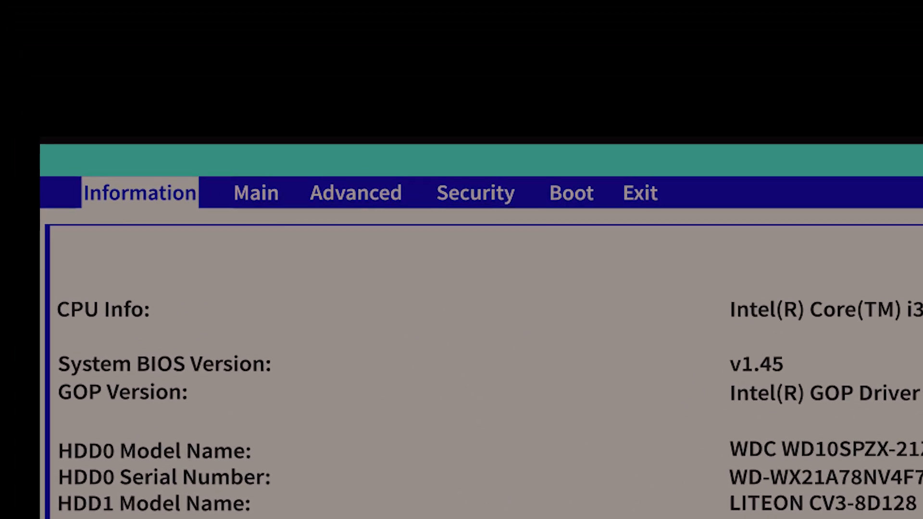
# Review the BIOS Main and Boot settings, then save and exit with F10.
pyautogui.click(256, 194)
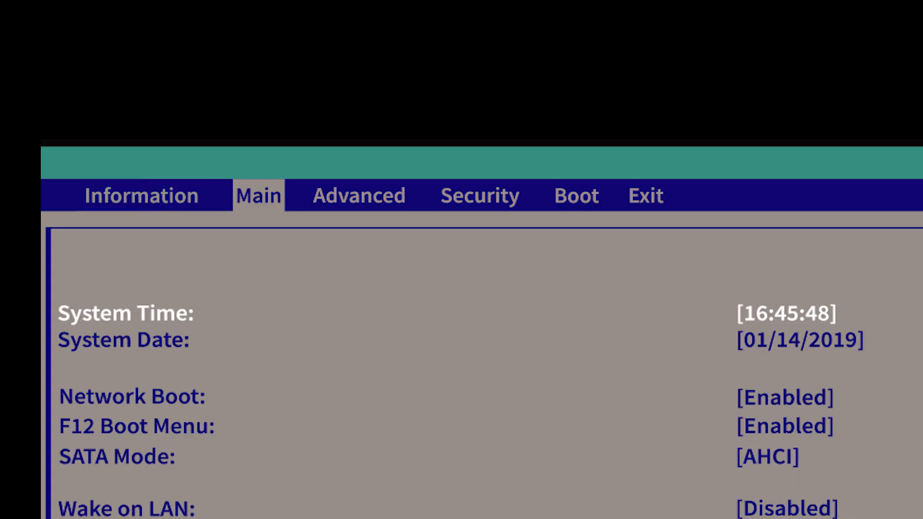
pyautogui.click(574, 195)
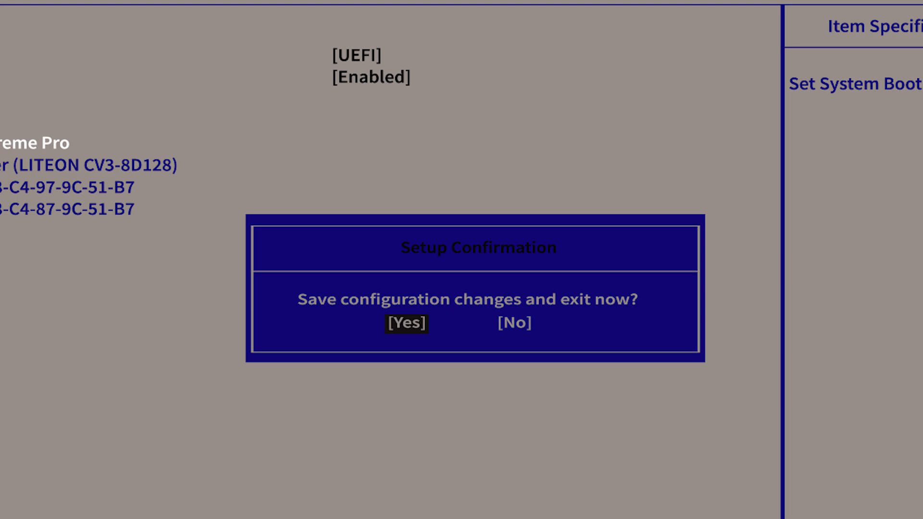
pyautogui.click(404, 322)
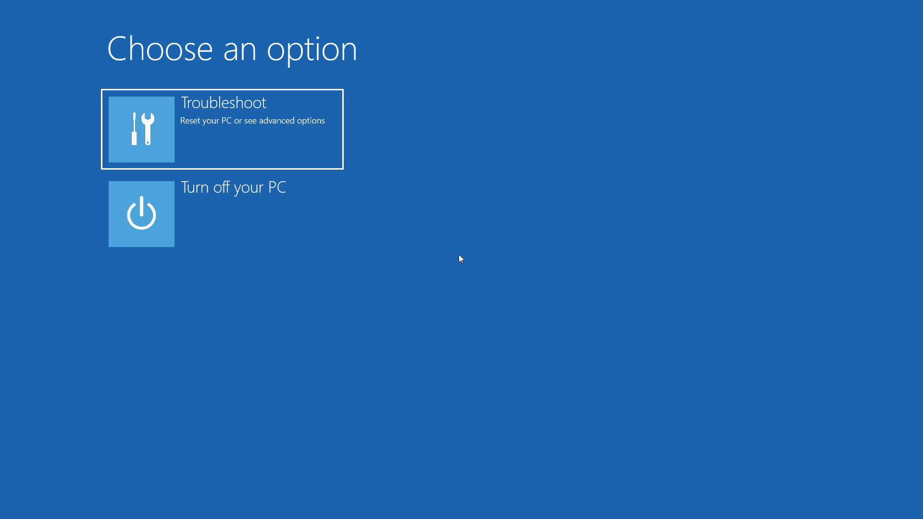
pyautogui.moveTo(272, 140)
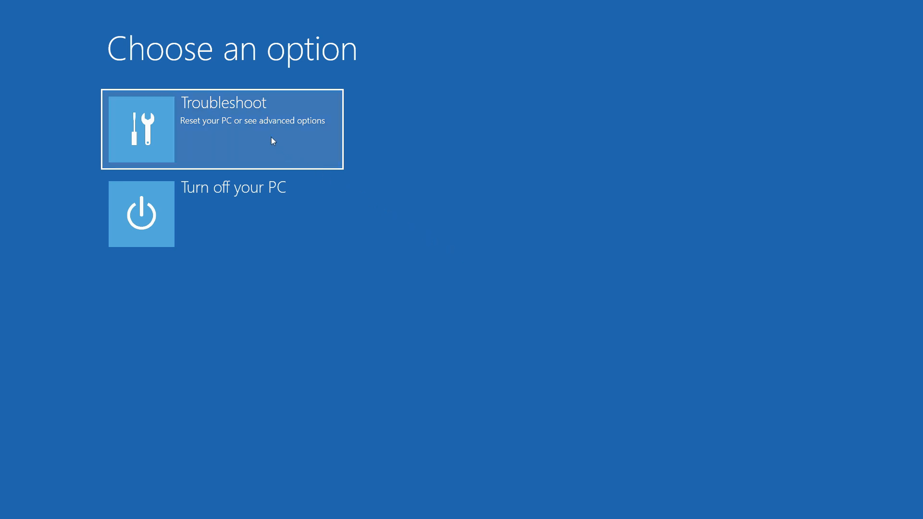
# Recover Windows from the drive via Troubleshoot, choosing 'Just remove my files', and restart.
pyautogui.click(223, 128)
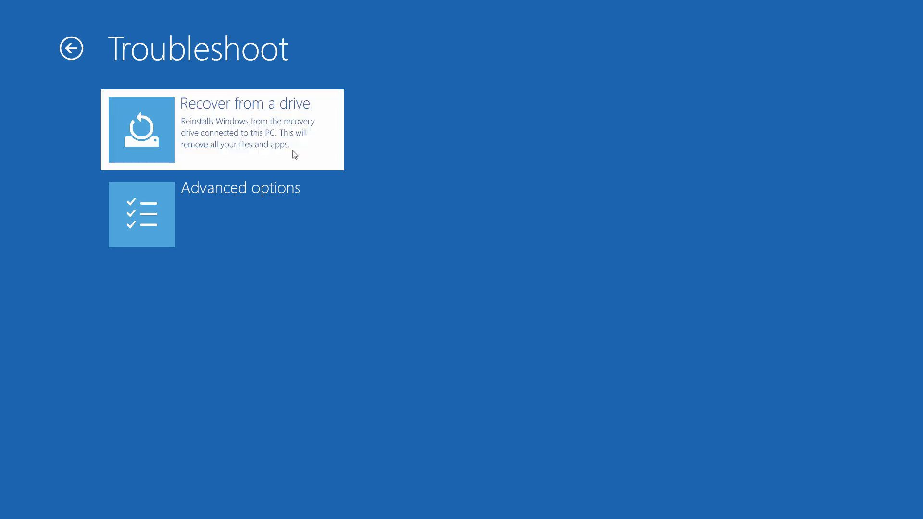
pyautogui.click(223, 128)
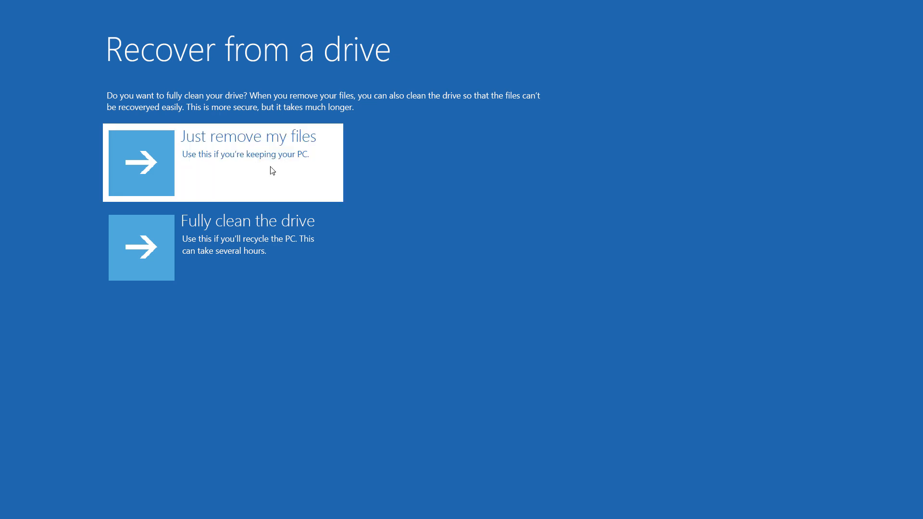
pyautogui.click(223, 163)
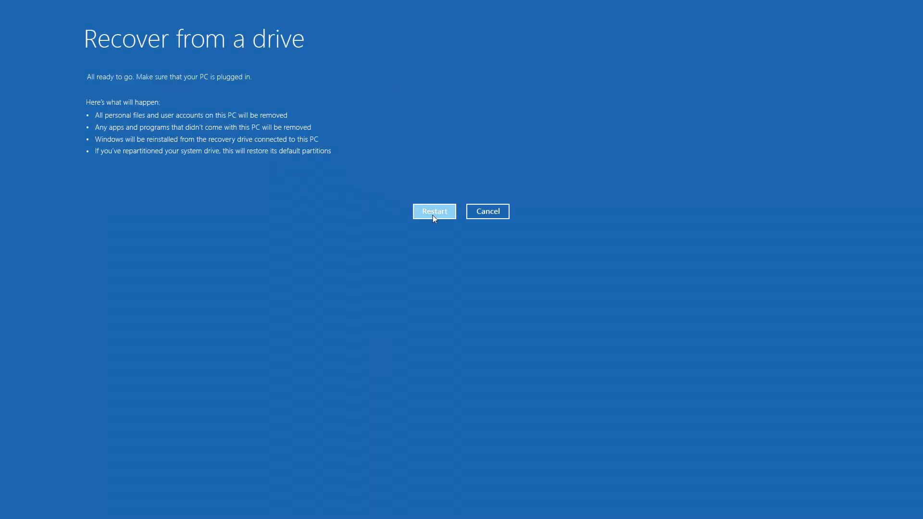
pyautogui.click(435, 212)
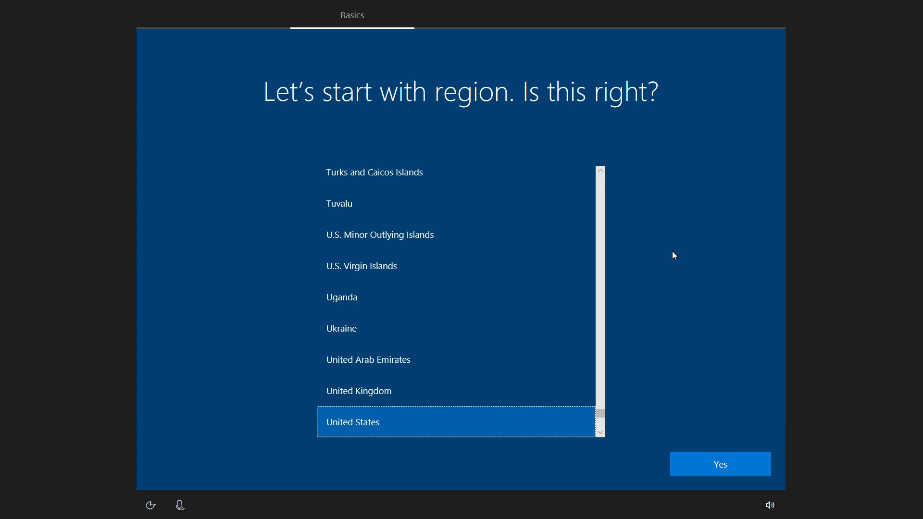
# Confirm United States as the Windows setup region.
pyautogui.click(719, 463)
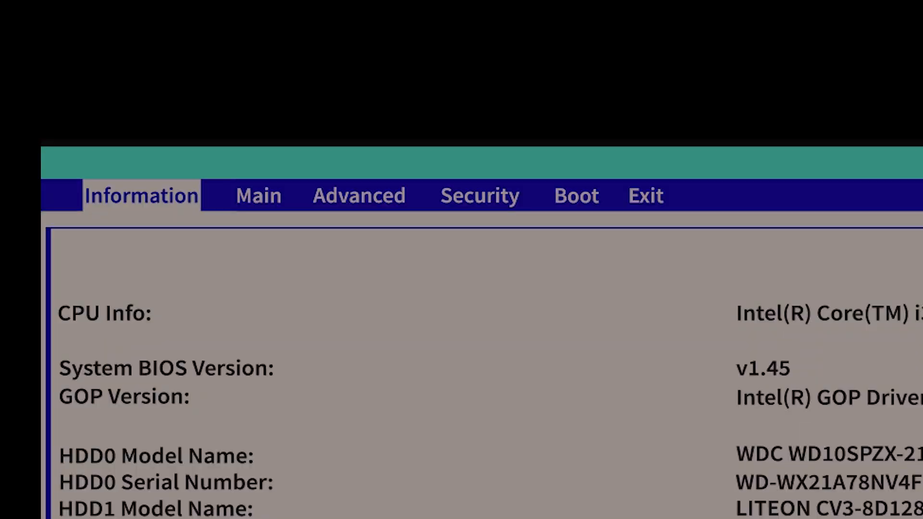
# Put the LITEON CV3-8D128 SSD first in the Boot tab order and save on exit.
pyautogui.click(574, 195)
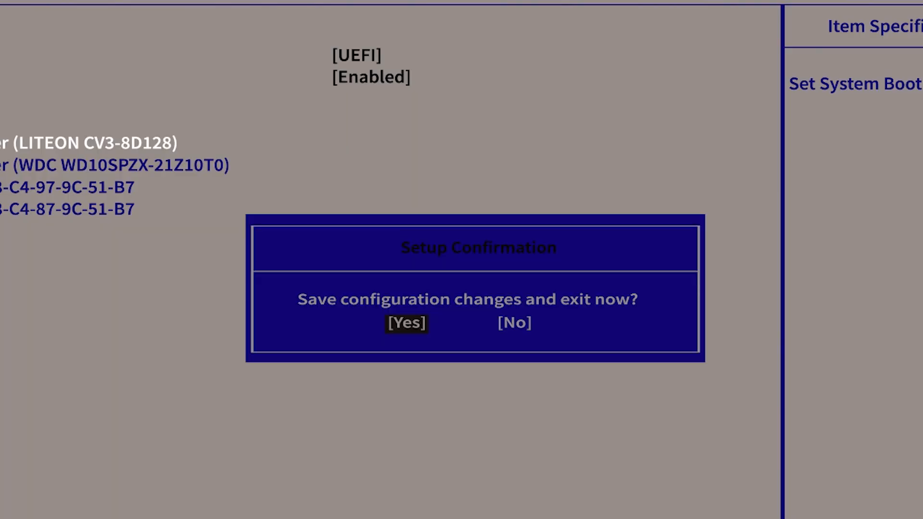
pyautogui.click(404, 322)
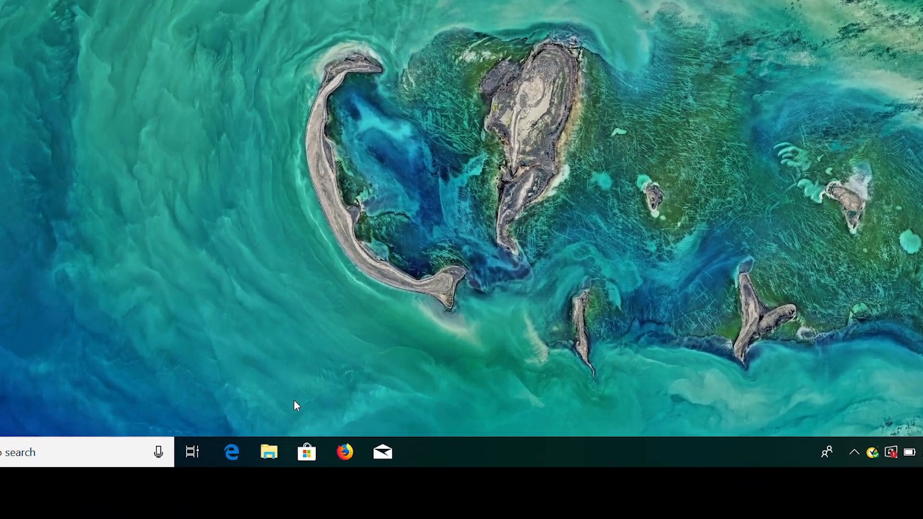
# Open File Explorer, go to This PC, and open the Acer (D:) drive.
pyautogui.click(269, 451)
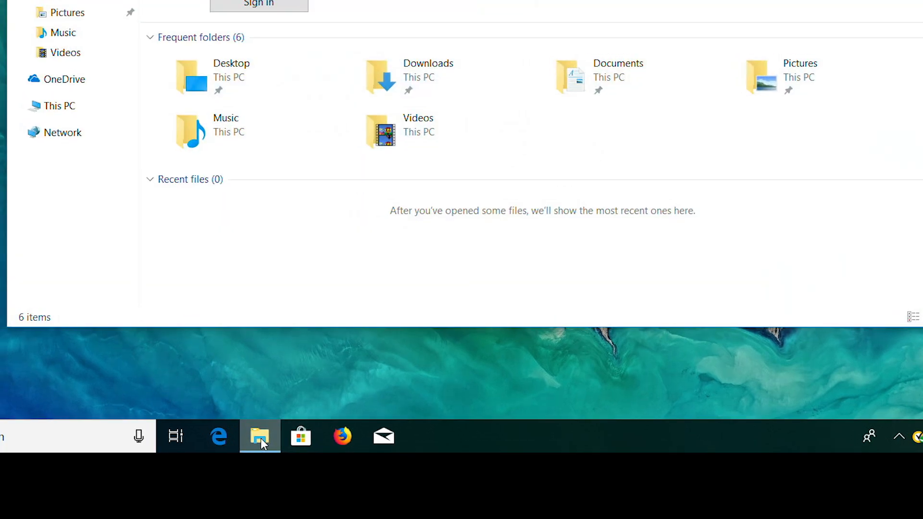
pyautogui.click(245, 259)
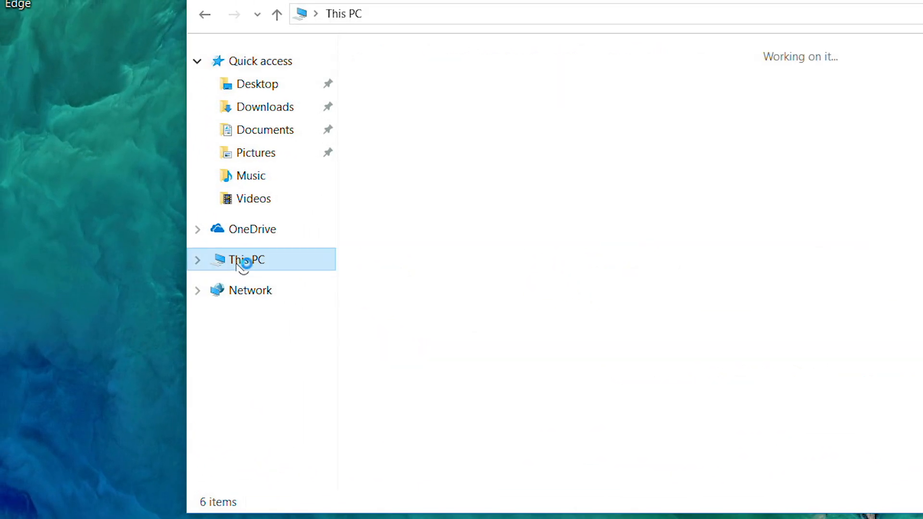
pyautogui.click(243, 260)
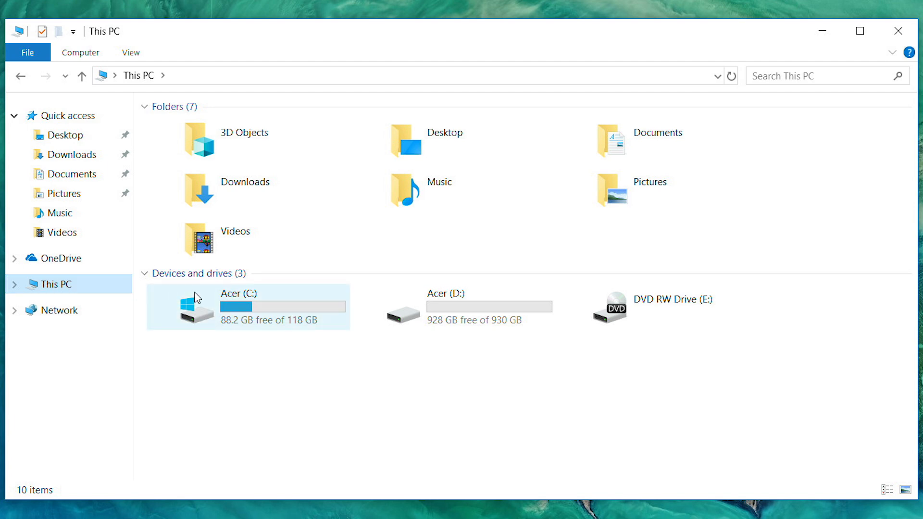
pyautogui.doubleClick(445, 306)
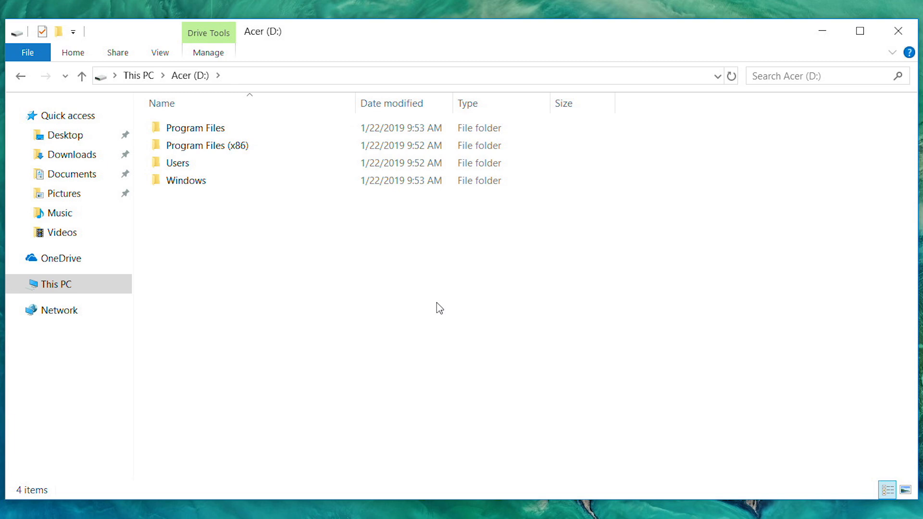
pyautogui.moveTo(398, 294)
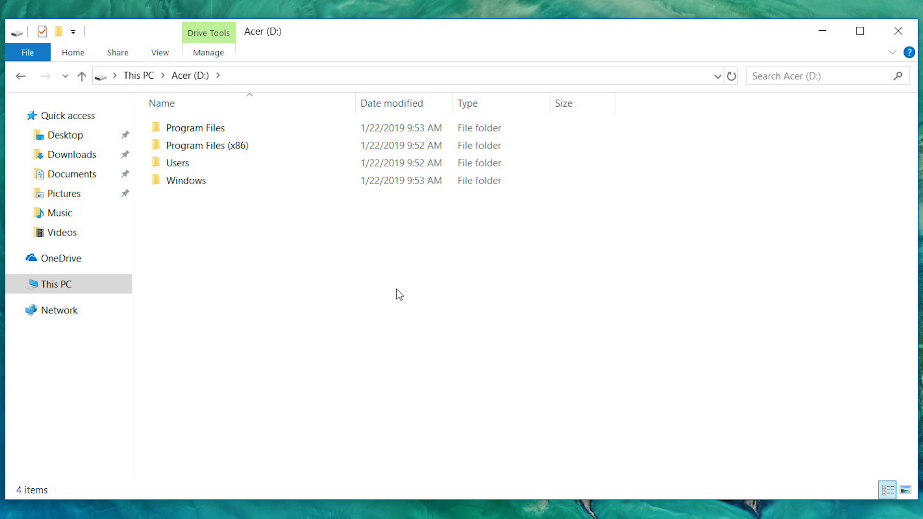
# Quick-format Acer (D:) as NTFS from This PC, then reopen it to confirm it's empty.
pyautogui.click(21, 75)
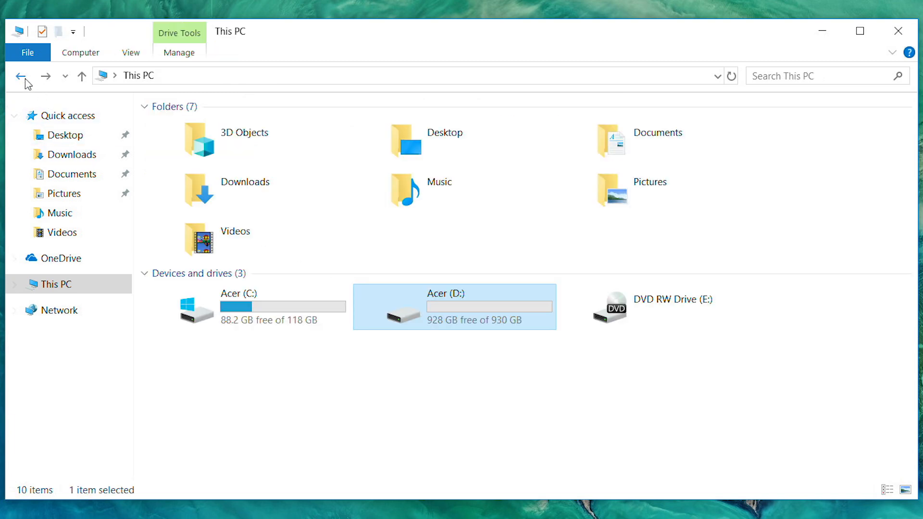
pyautogui.rightClick(423, 312)
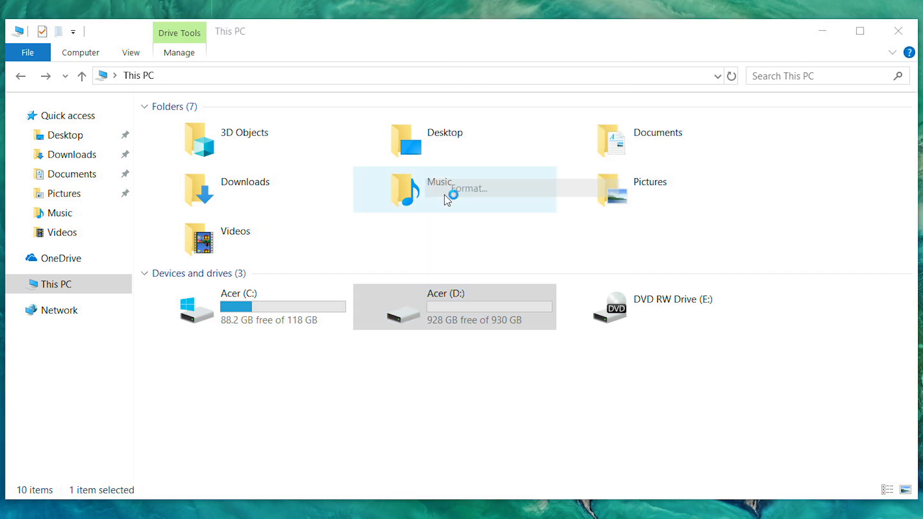
pyautogui.click(468, 188)
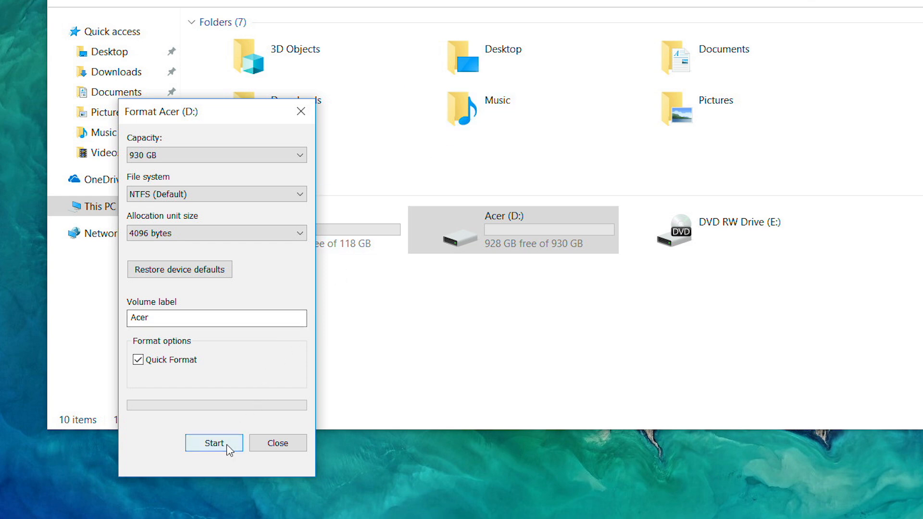
pyautogui.click(214, 443)
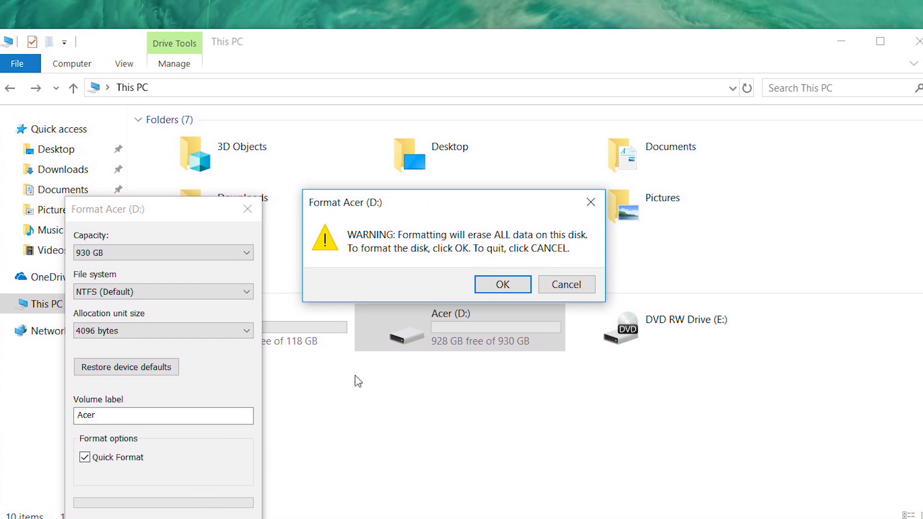
pyautogui.click(501, 284)
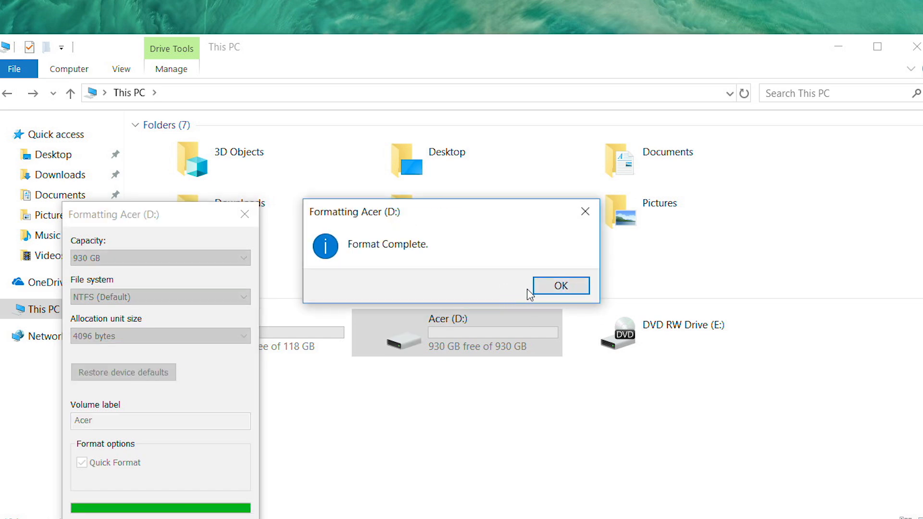
pyautogui.click(559, 286)
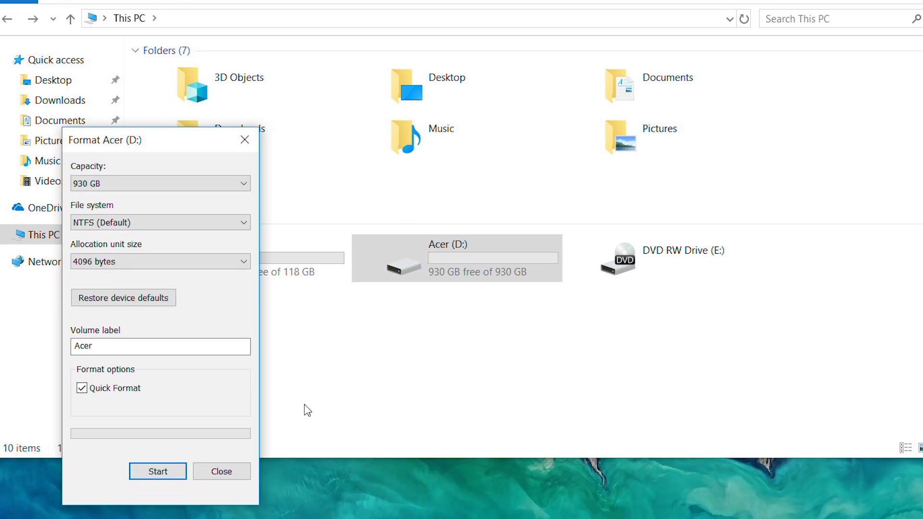
pyautogui.click(221, 471)
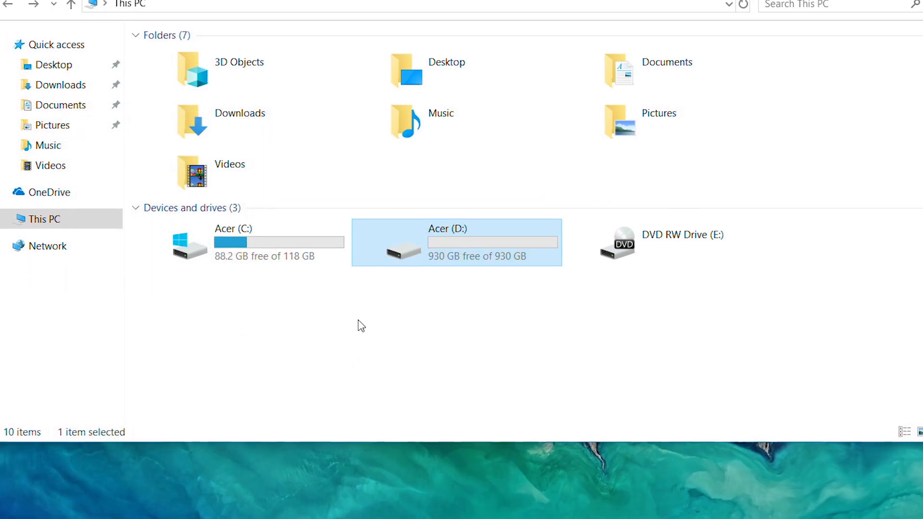
pyautogui.doubleClick(456, 242)
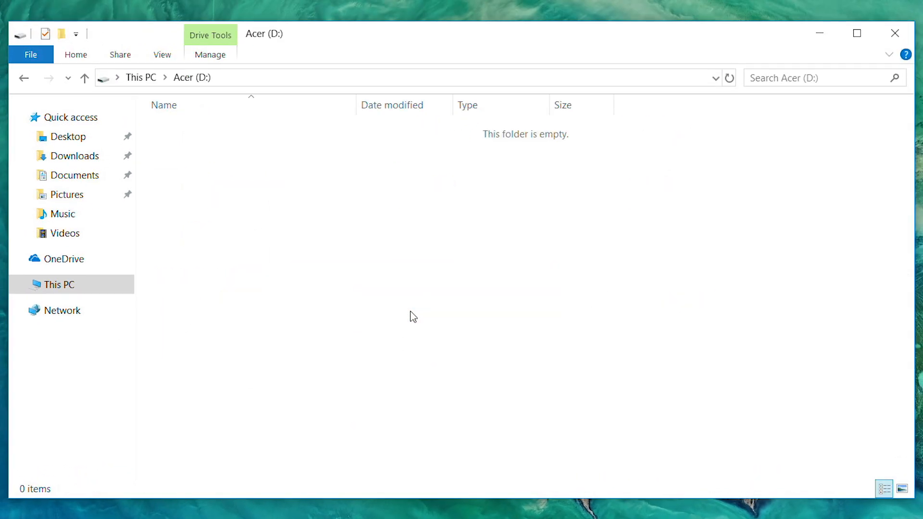